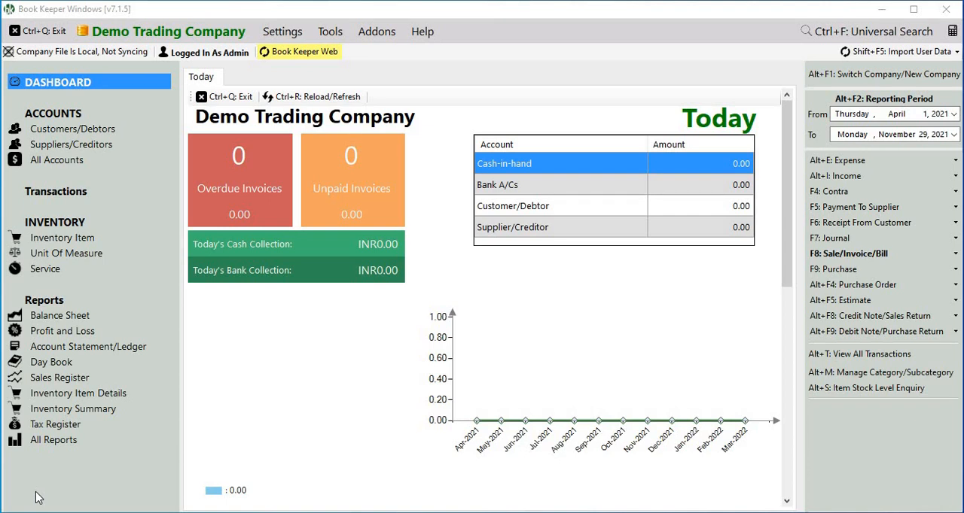
mouse_move(175, 304)
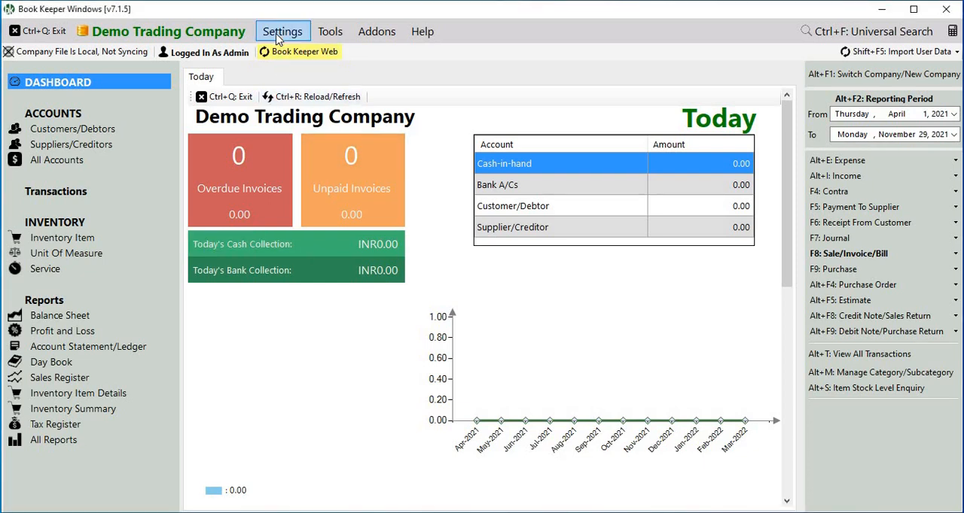
mouse_move(301, 154)
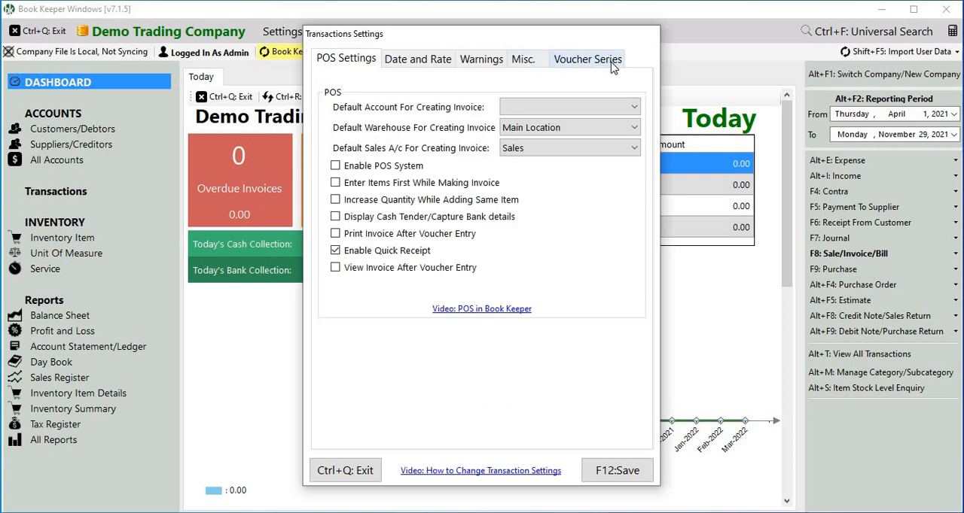
Enable a single invoicing series with prefix INV in Voucher Series settings and save.
left_click(587, 59)
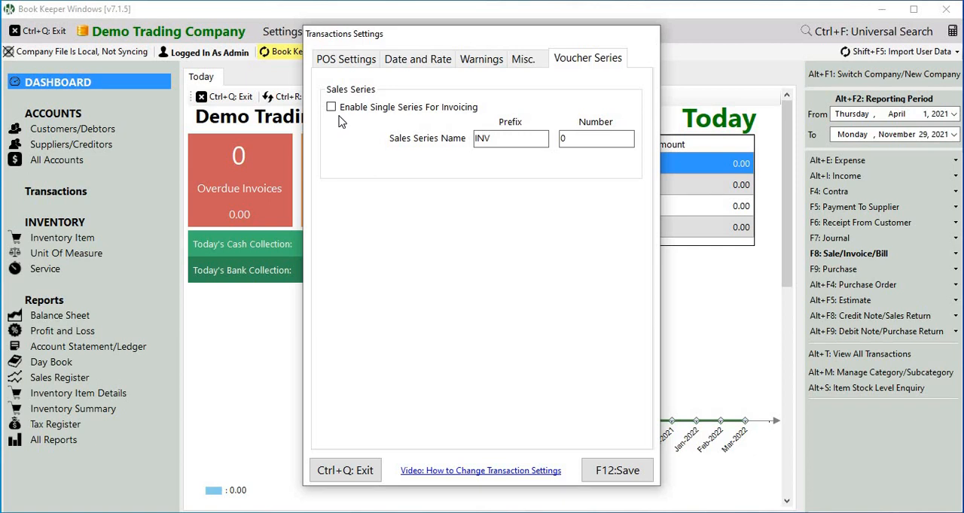
left_click(331, 107)
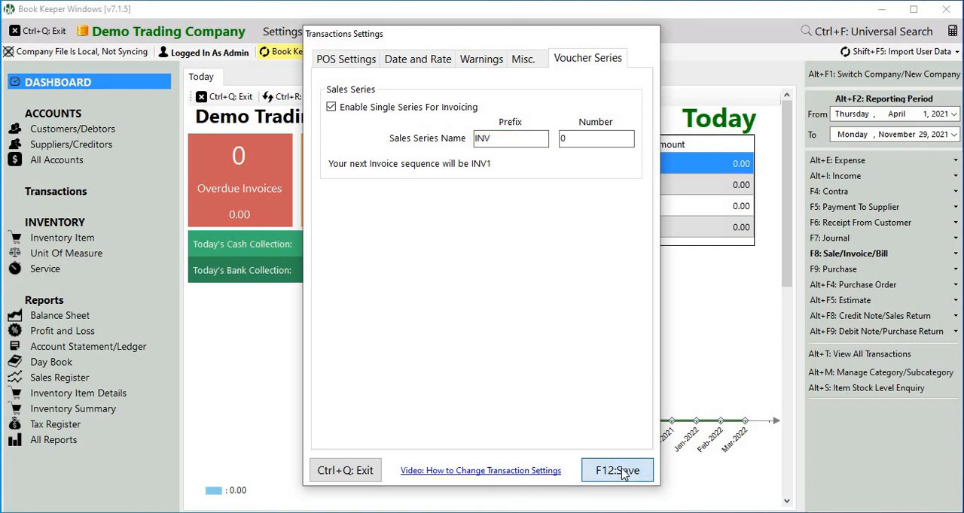
left_click(617, 470)
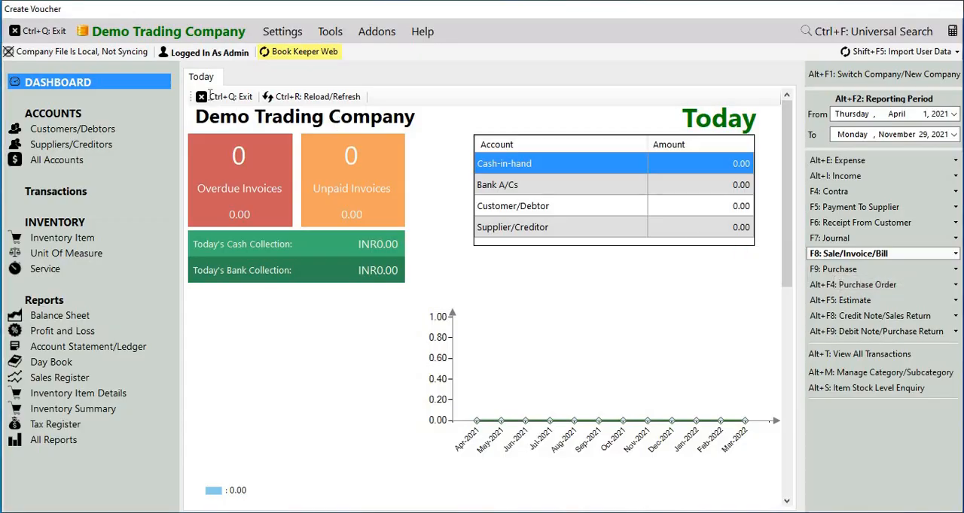
Create a cash sales invoice for one Item 1 at 200.00, saved as INV1.
left_click(881, 253)
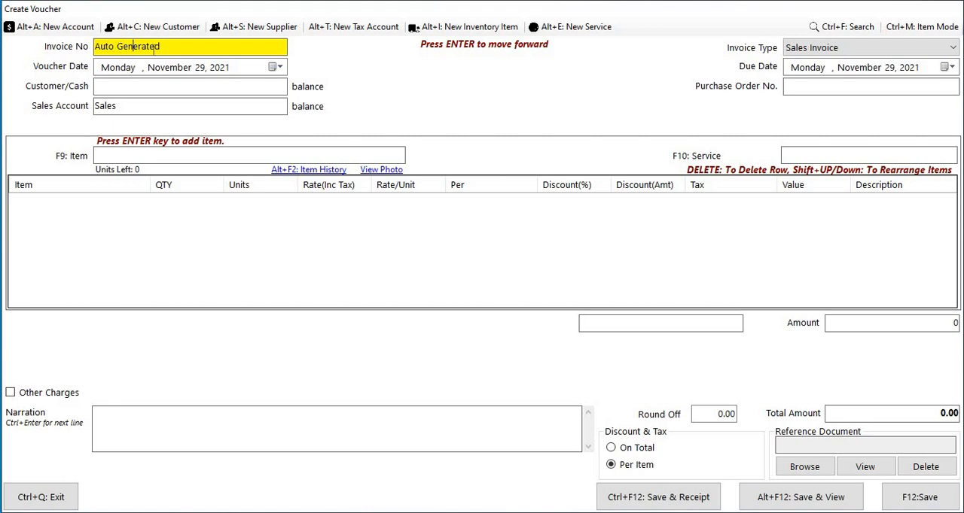
mouse_move(149, 84)
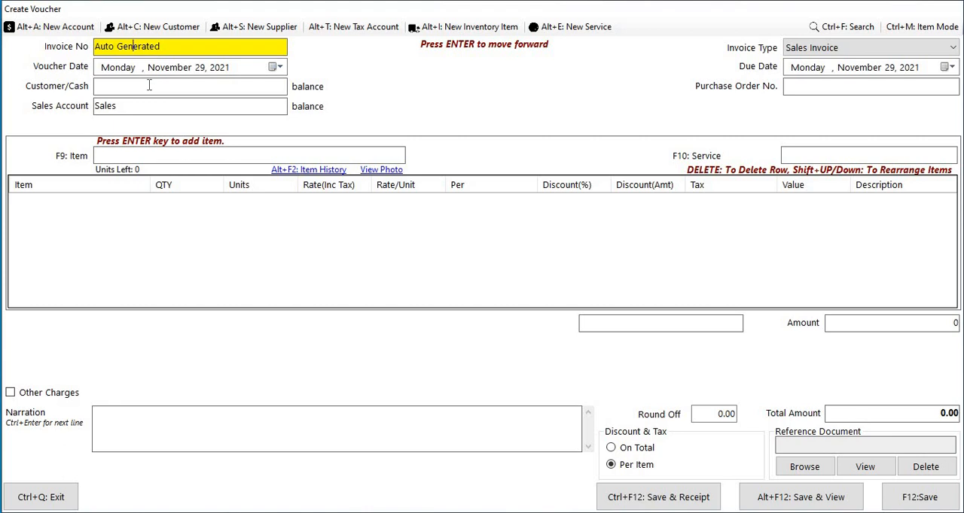
left_click(189, 85)
type("Cash")
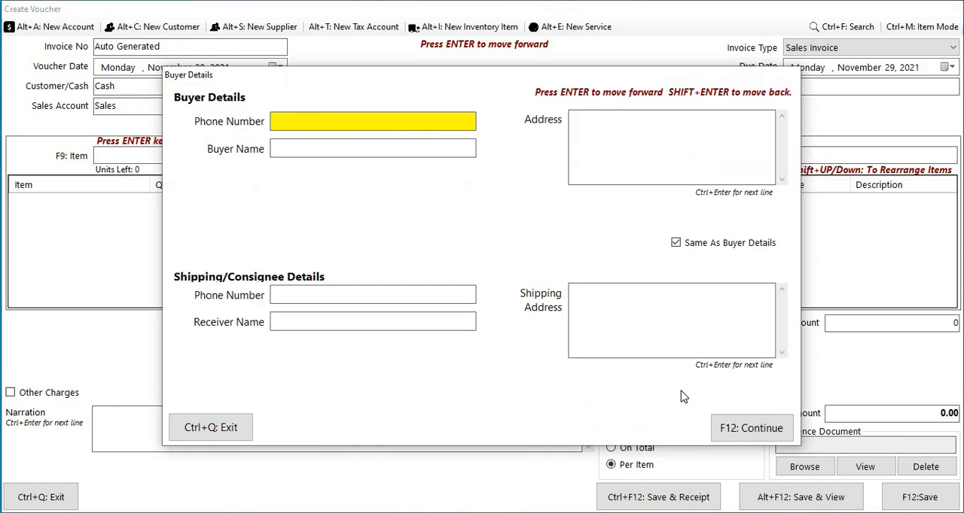
left_click(750, 428)
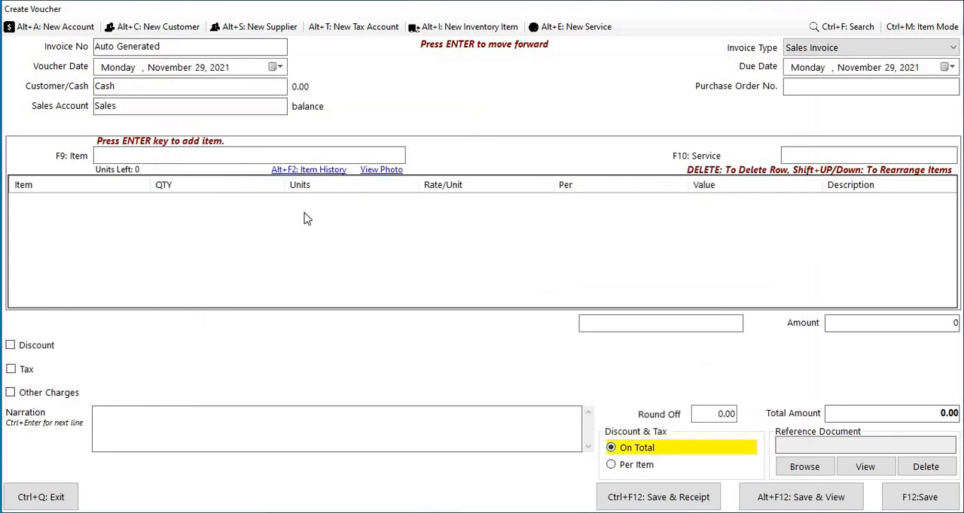
type("item 1")
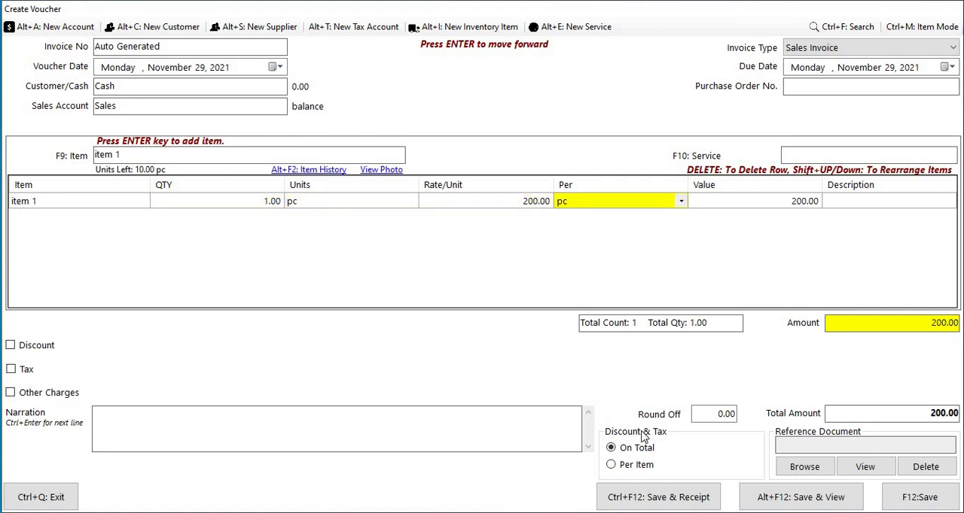
left_click(801, 496)
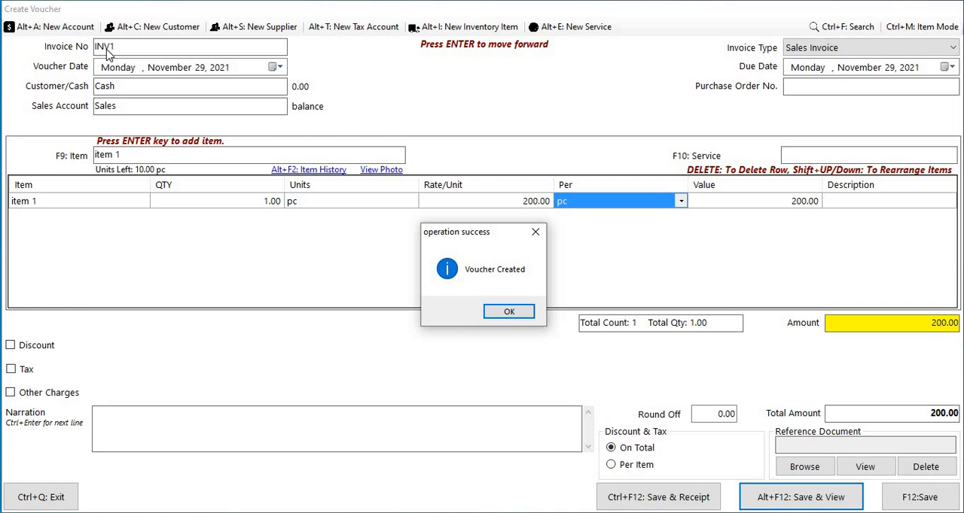
mouse_move(313, 183)
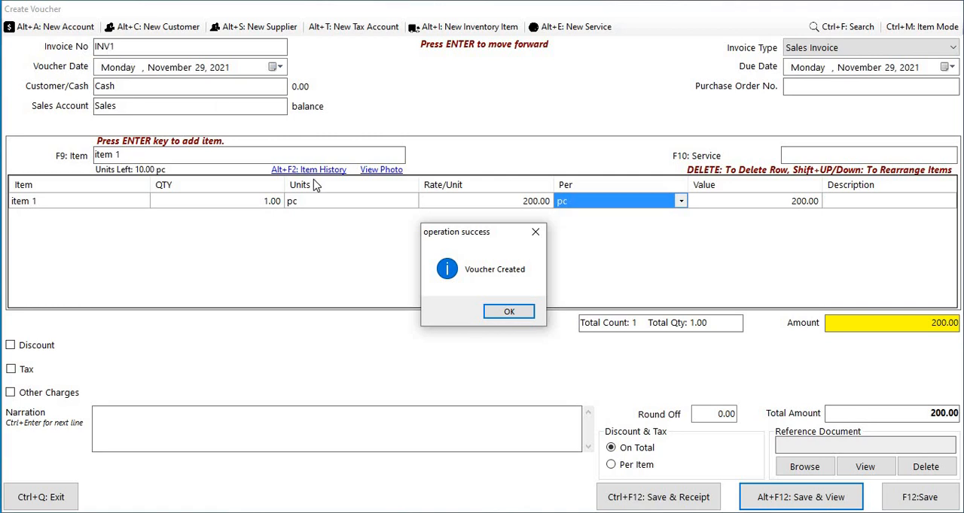
left_click(509, 310)
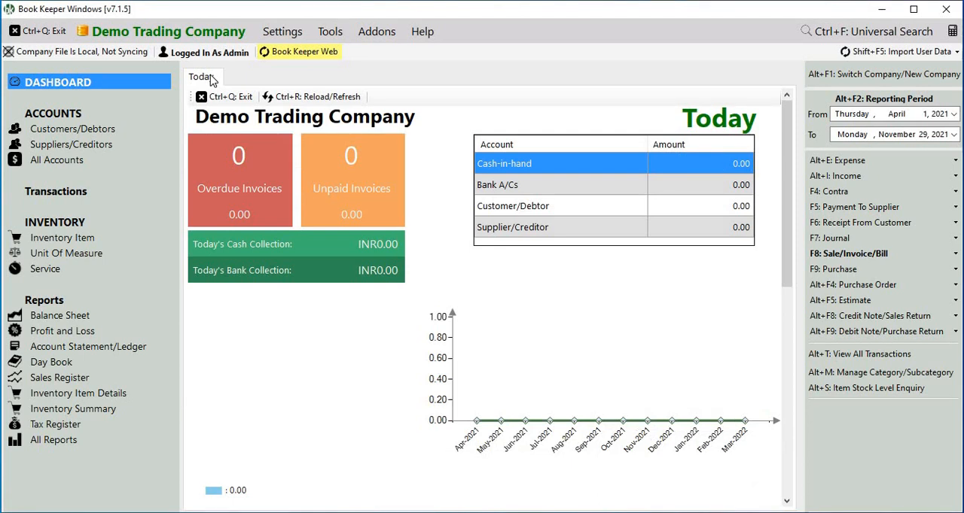
Close Demo Trading Company and reopen it logged in as user paras.
left_click(162, 30)
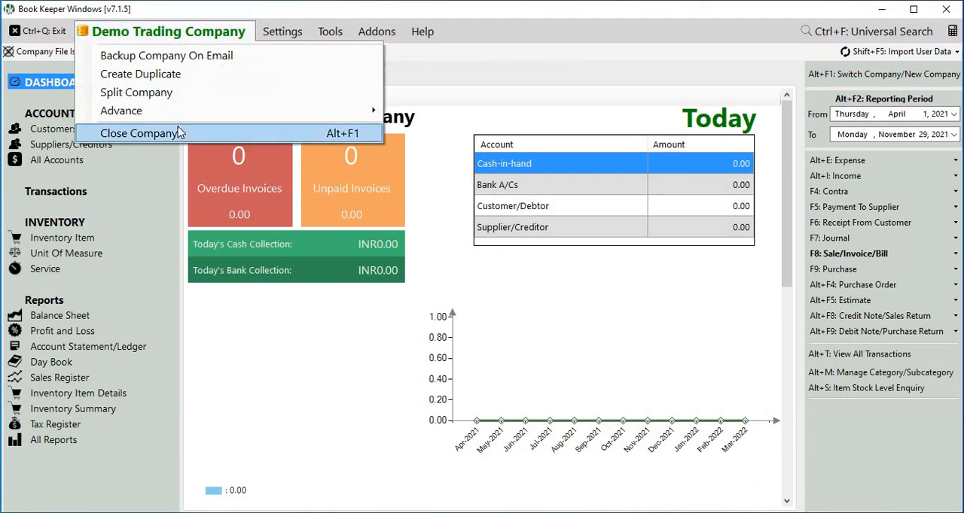
left_click(143, 133)
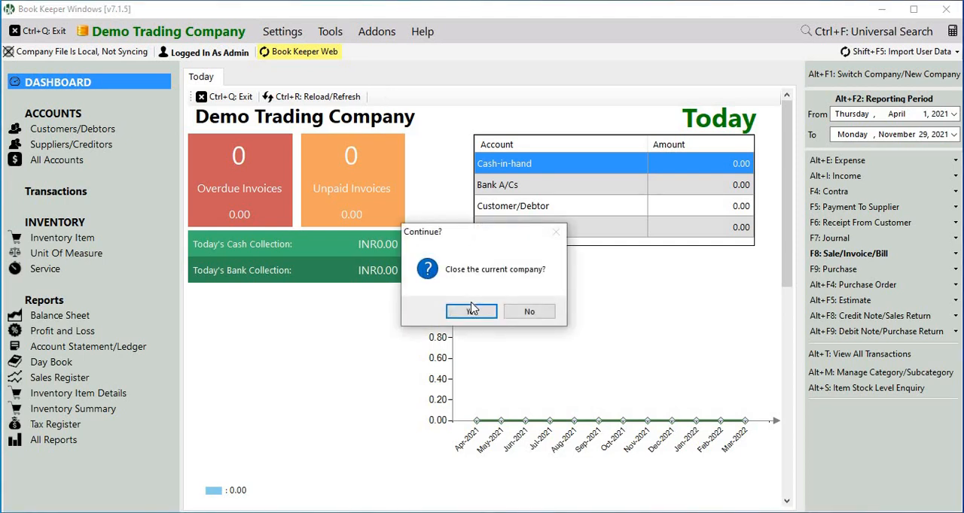
left_click(470, 310)
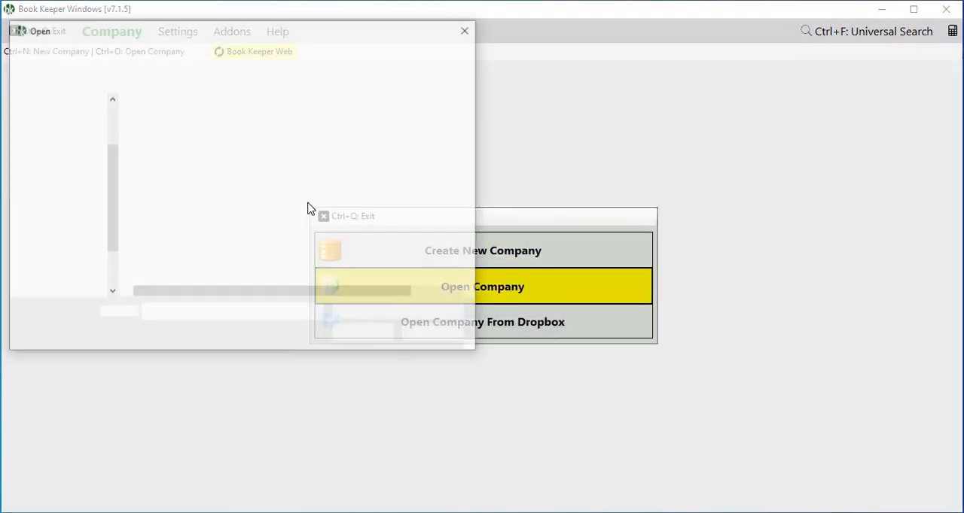
left_click(481, 286)
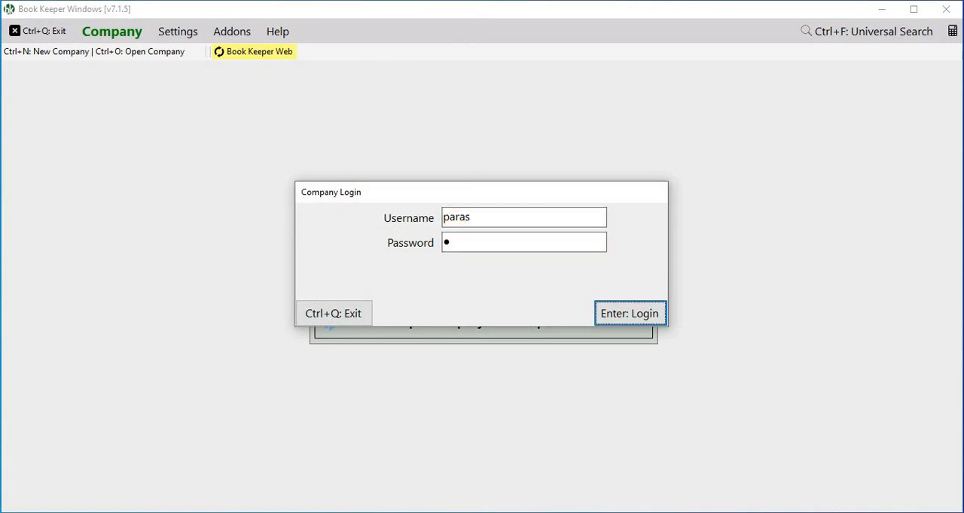
left_click(630, 313)
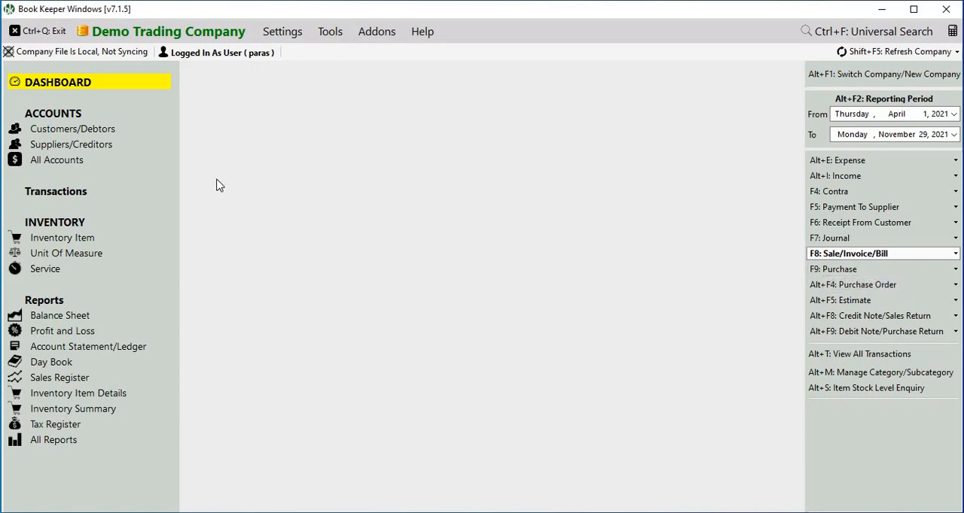
As user paras, create a cash invoice for Item 1 at 200.00, saved as INV2, and preview it.
left_click(878, 253)
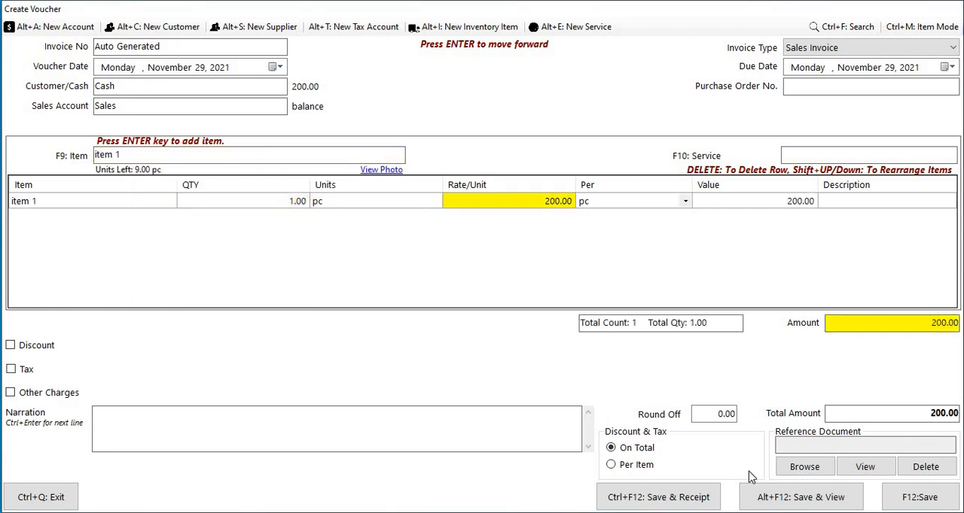
left_click(798, 496)
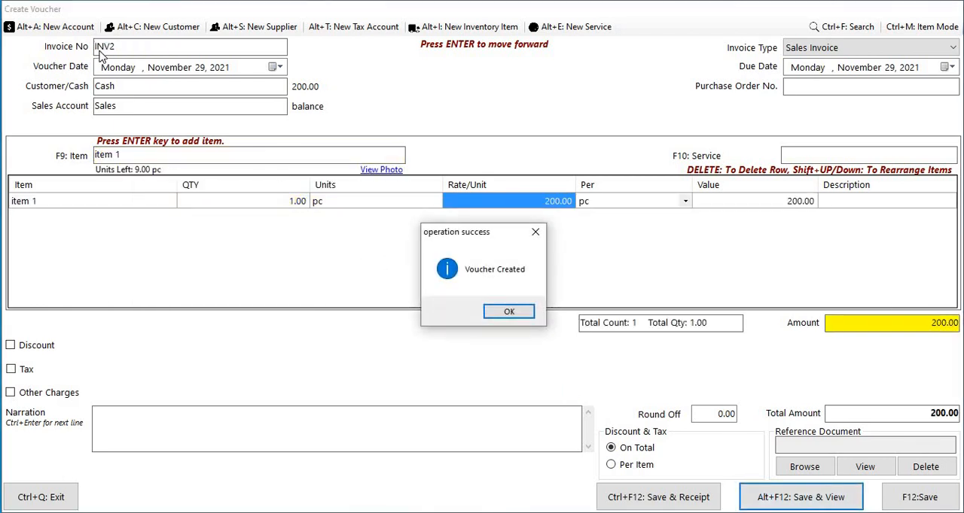
mouse_move(277, 173)
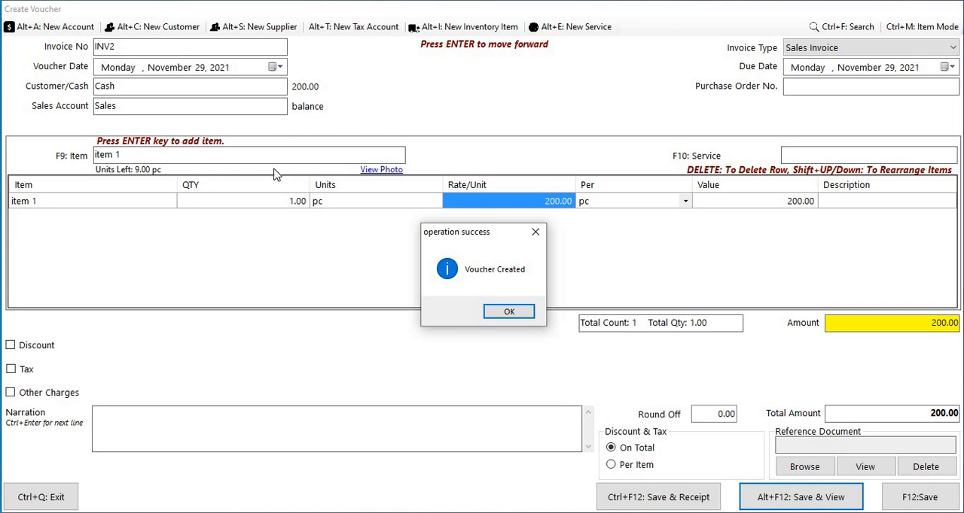
left_click(509, 310)
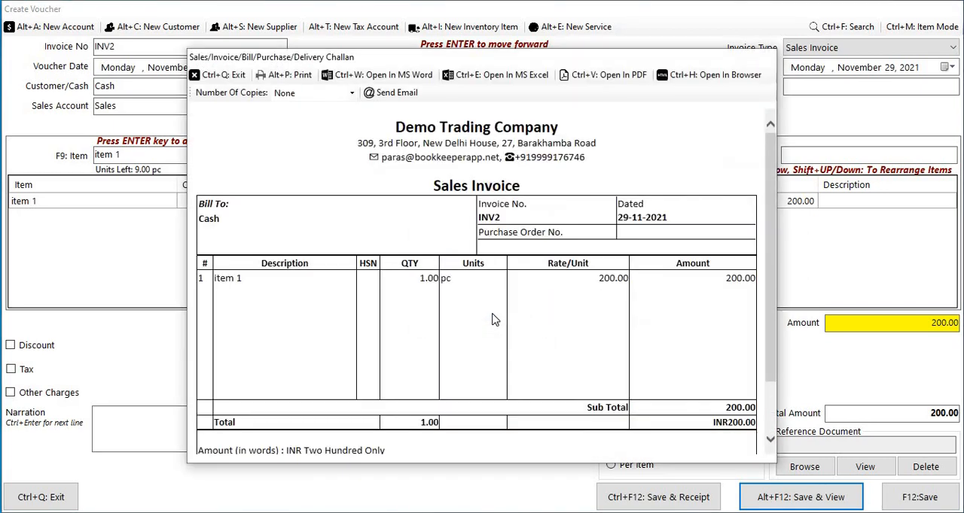
mouse_move(218, 75)
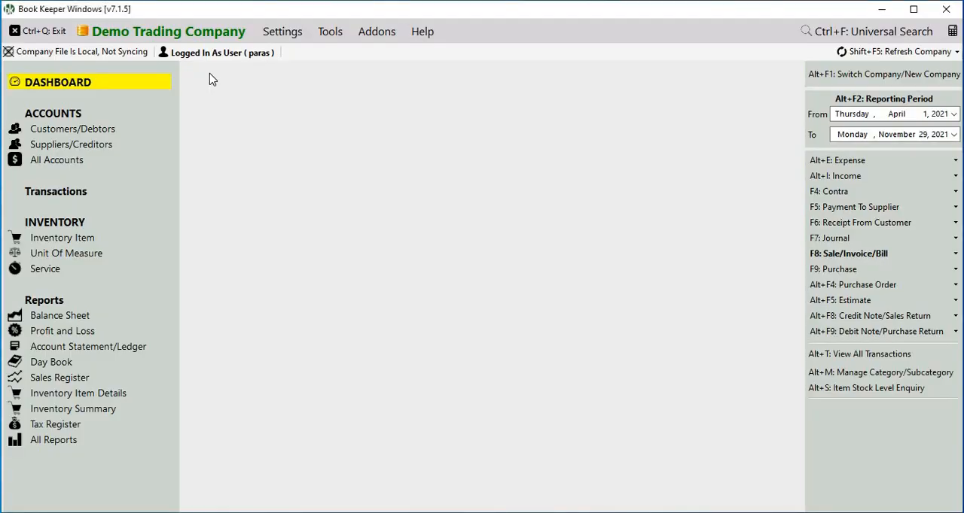
mouse_move(242, 68)
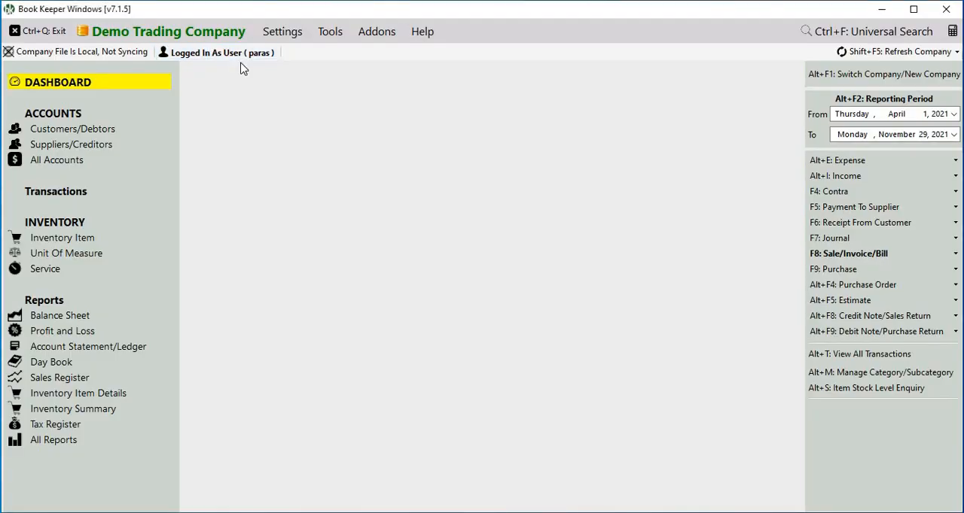
mouse_move(253, 96)
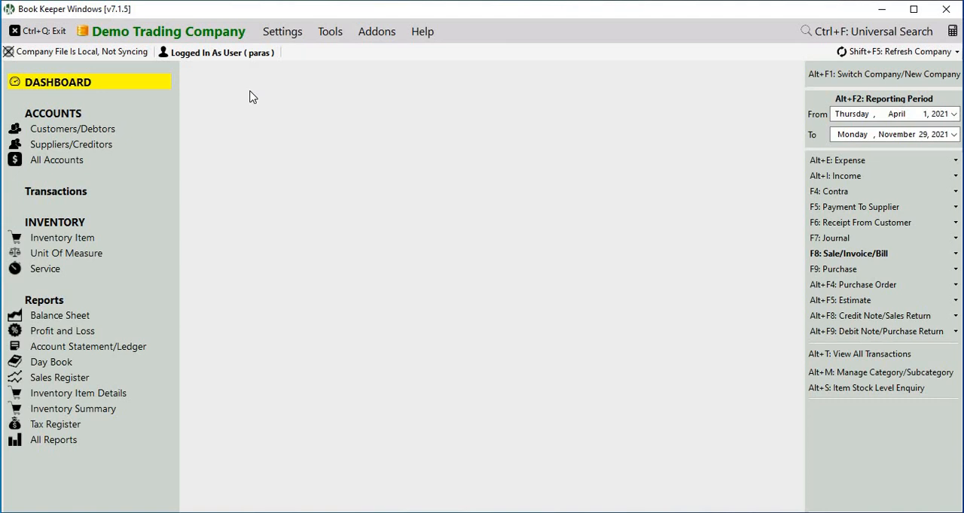